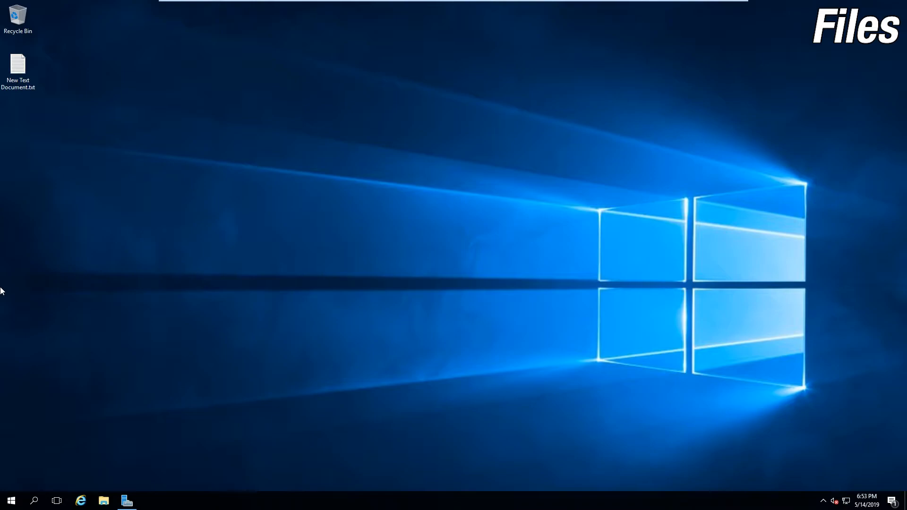
mouse_move(39, 84)
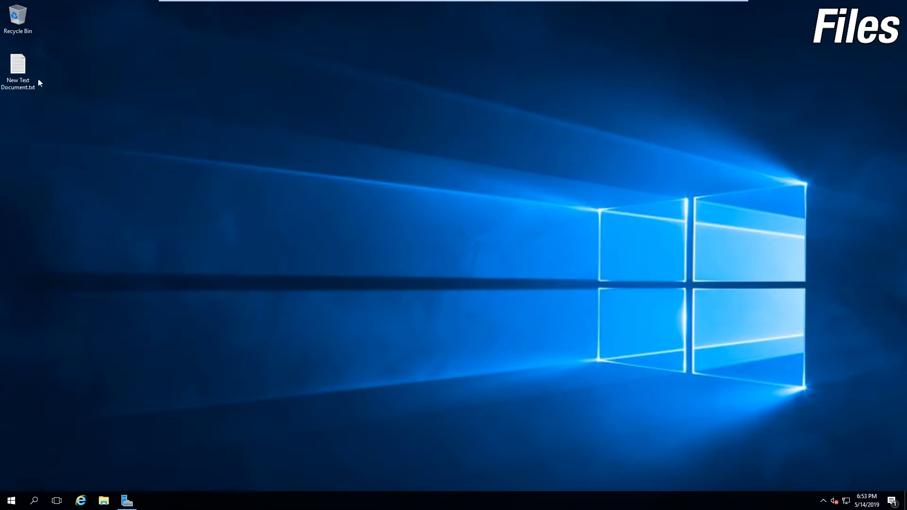
Step: Review the Details properties of the desktop New Text Document.txt
right_click(17, 64)
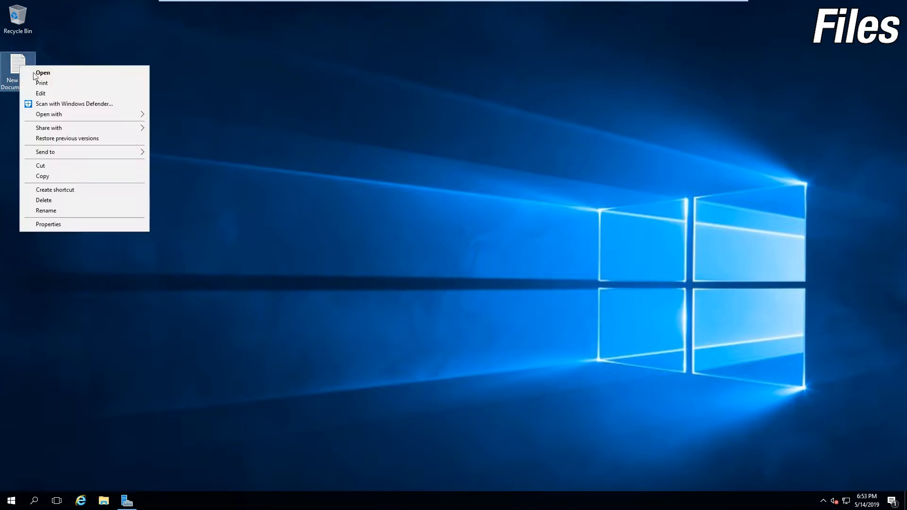
left_click(49, 224)
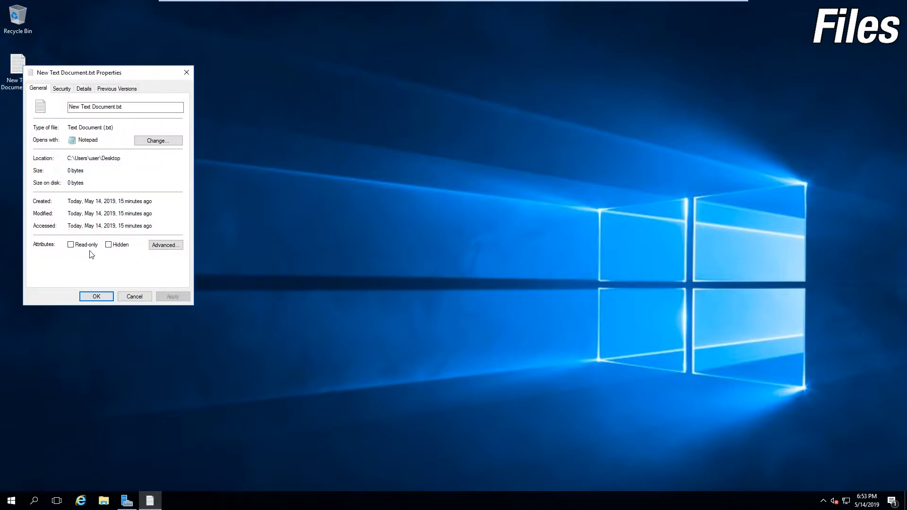
left_click(84, 88)
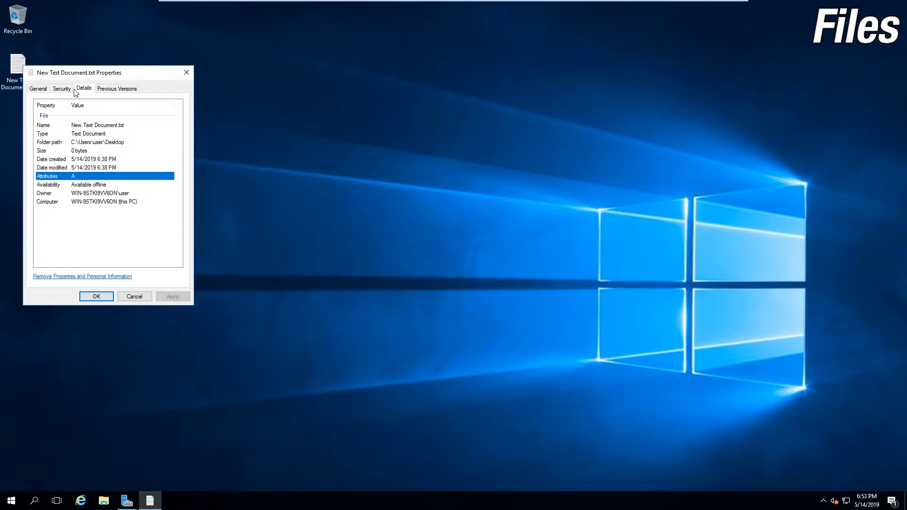
left_click(62, 88)
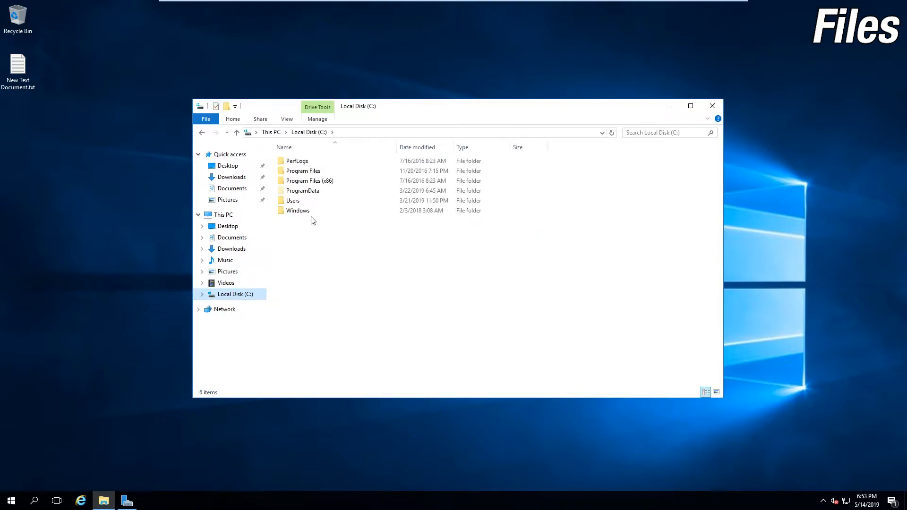
Step: Inspect the C:\Windows folder's Security permissions, including TrustedInstaller
right_click(297, 210)
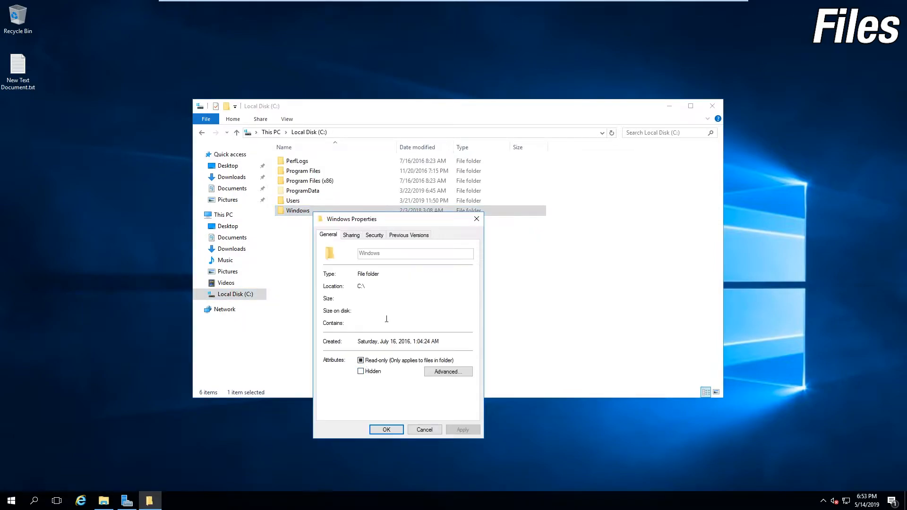
left_click(373, 235)
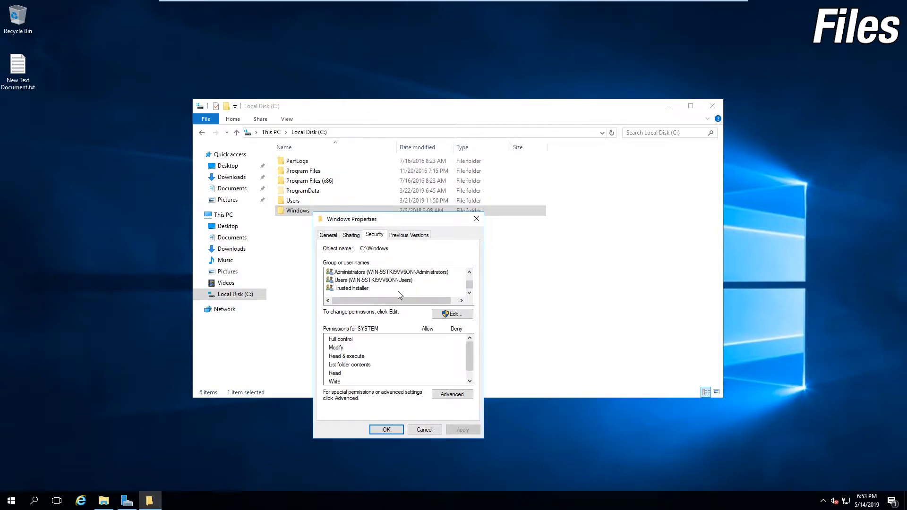
left_click(371, 280)
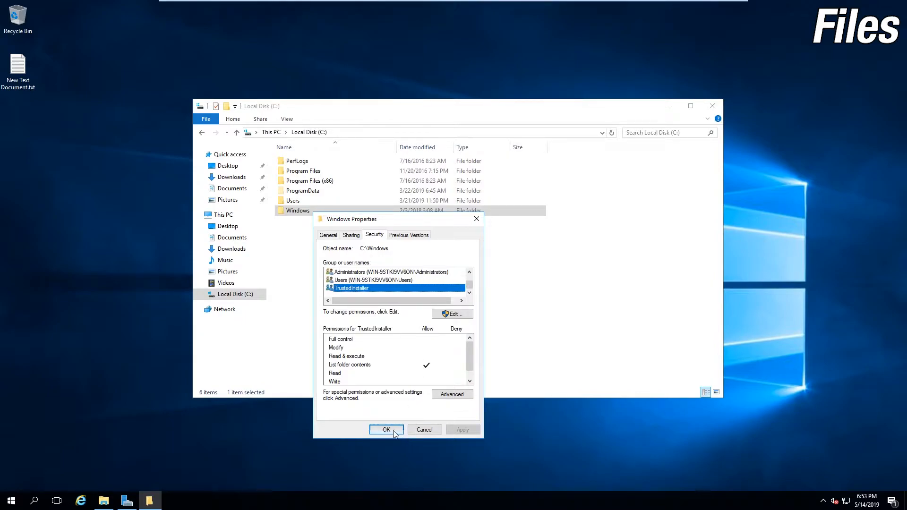
left_click(386, 429)
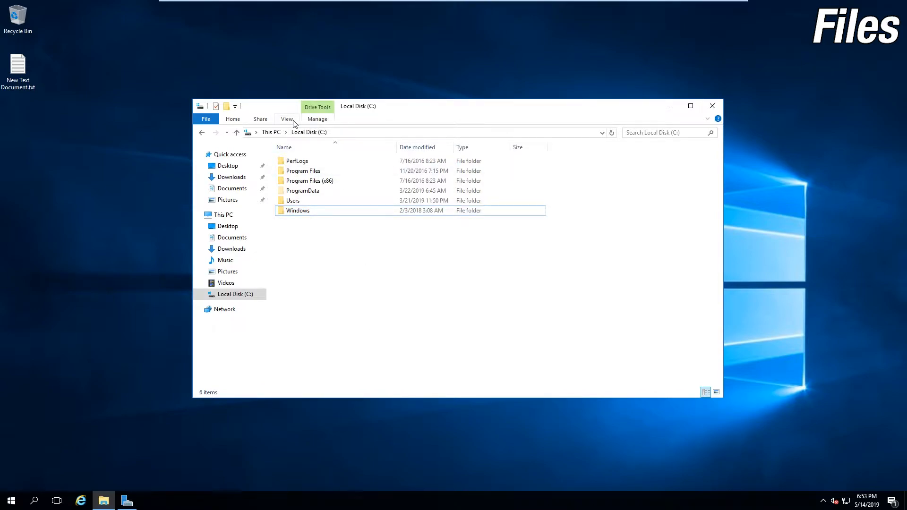
Step: Enable 'Show hidden files, folders, and drives' and untick 'Hide extensions for known file types'
left_click(286, 118)
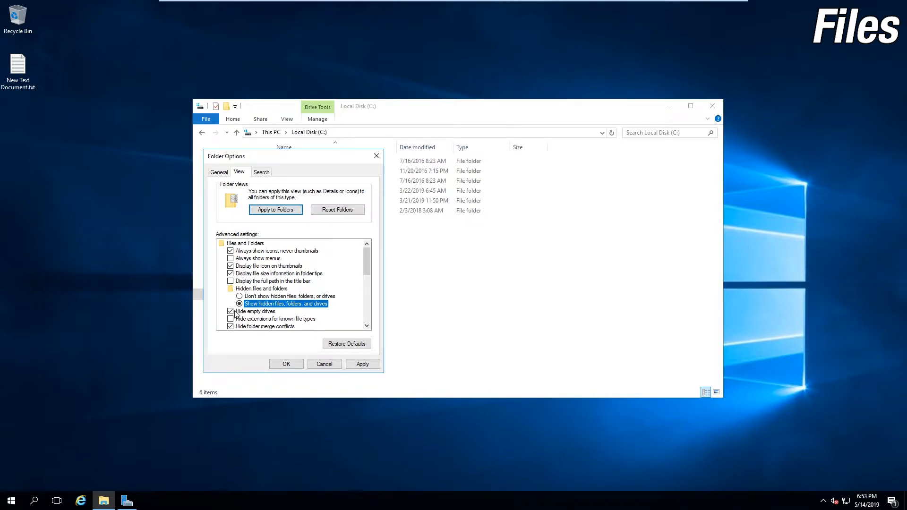
left_click(276, 318)
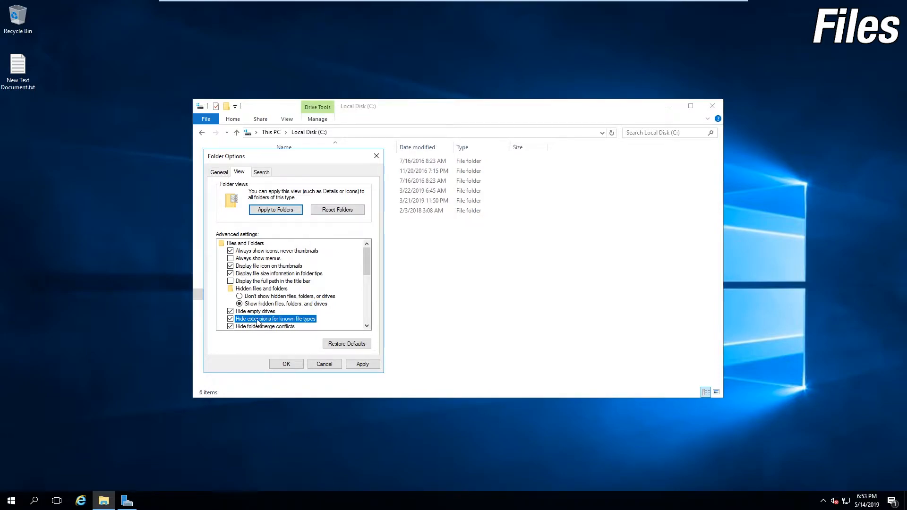
left_click(230, 319)
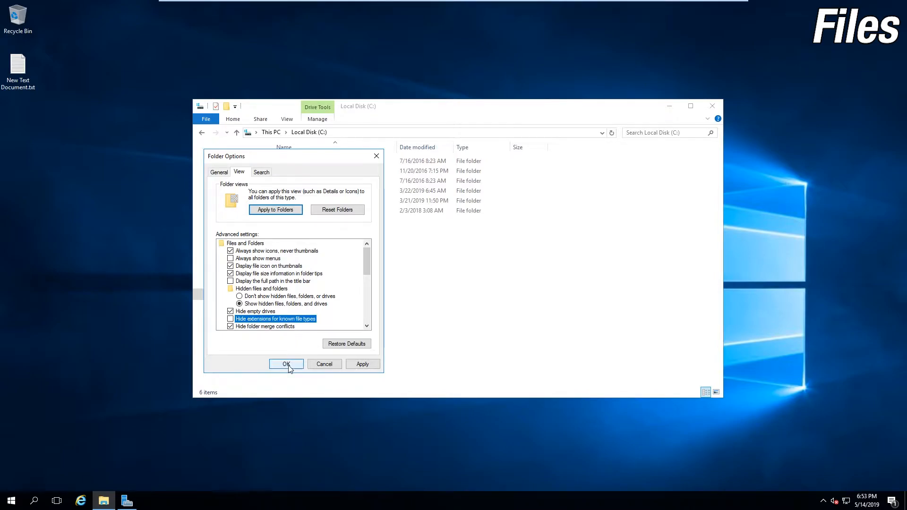
left_click(285, 363)
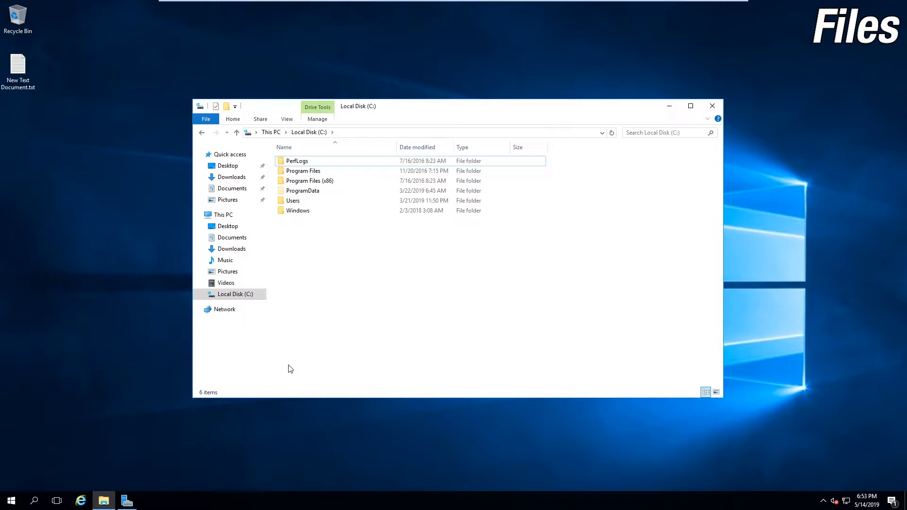
Step: Rename New Text Document.txt to New Text Document.mp3, confirm the warning, and open it
left_click(18, 64)
type("mp3")
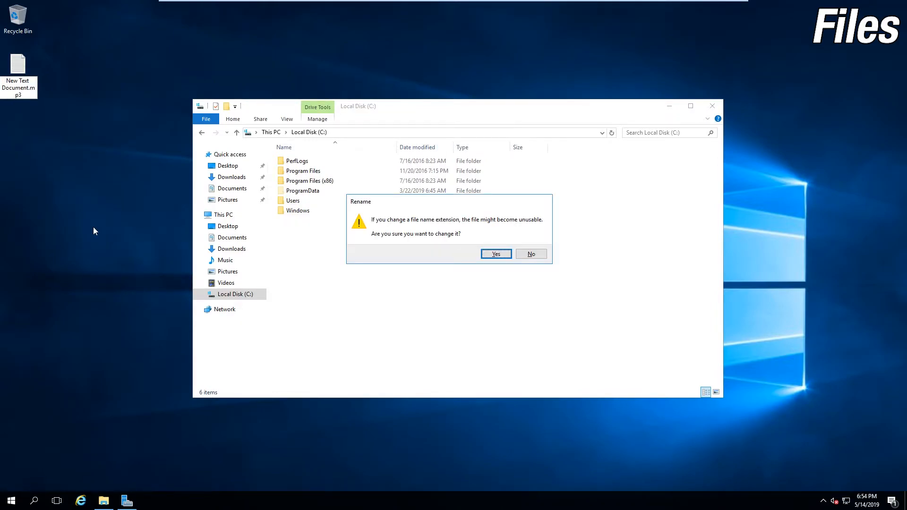
left_click(495, 255)
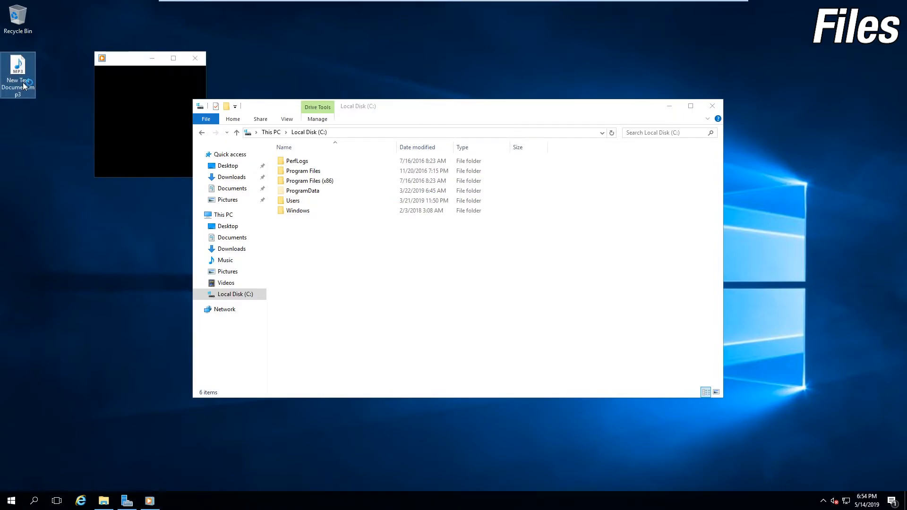
double_click(293, 200)
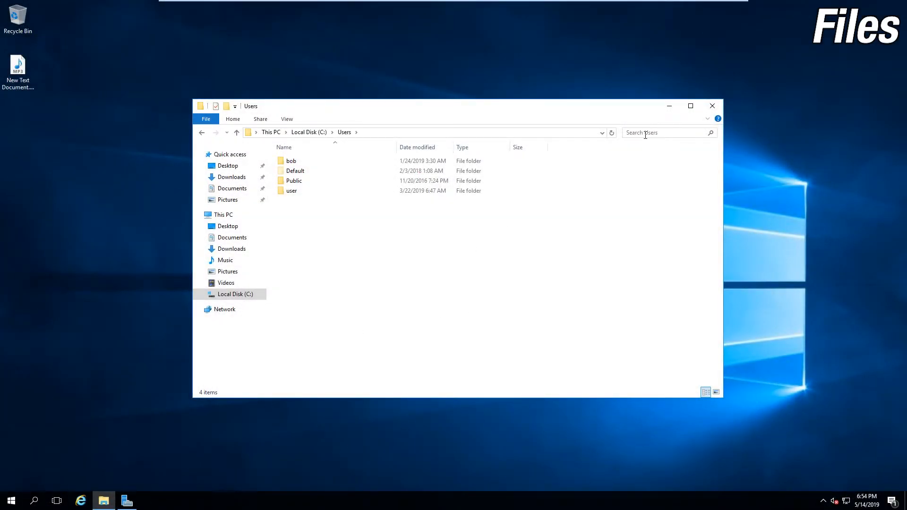
Step: Open the user profile folder inside C:\Users
left_click(665, 132)
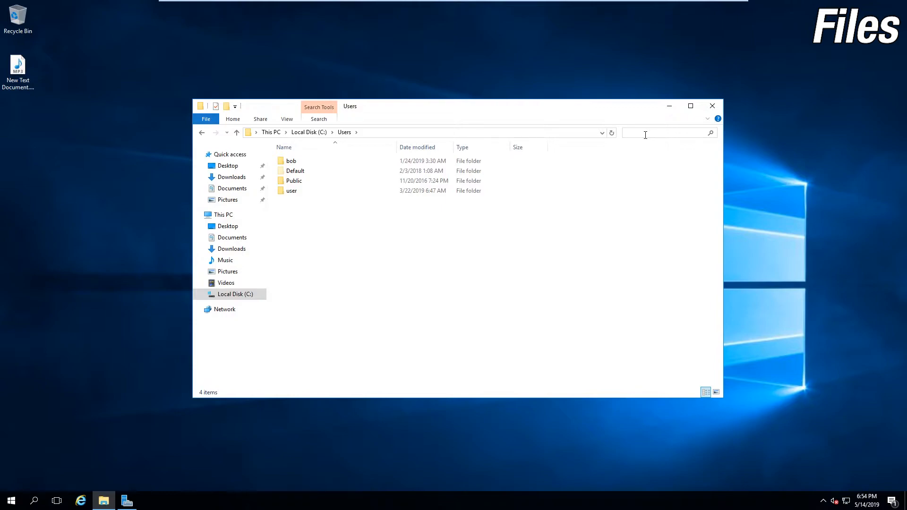
left_click(291, 190)
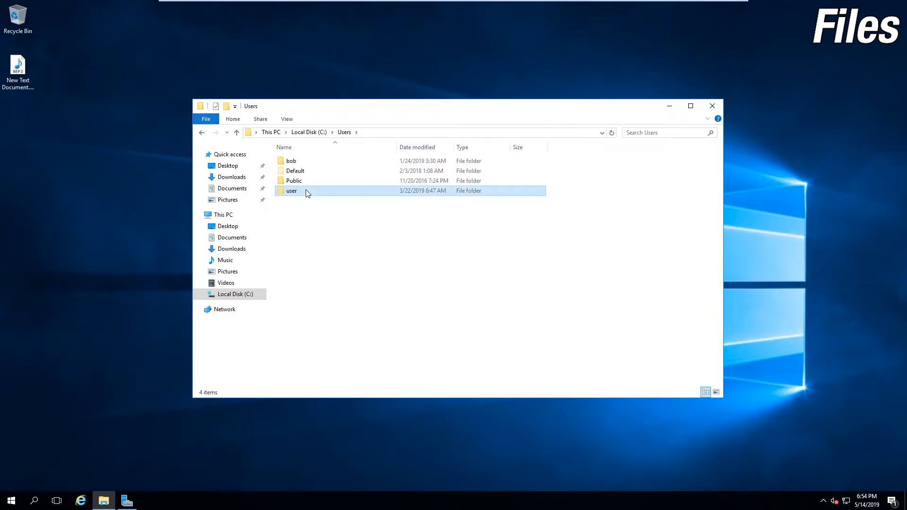
double_click(292, 191)
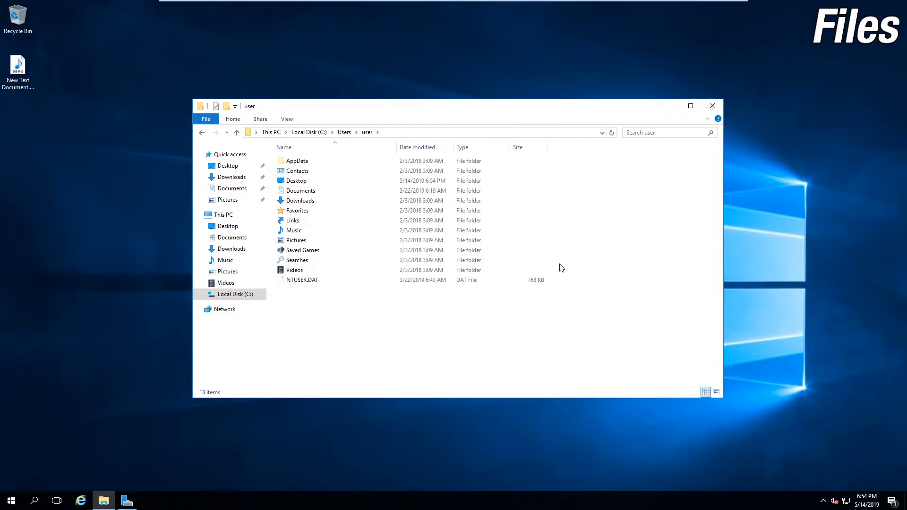
mouse_move(559, 272)
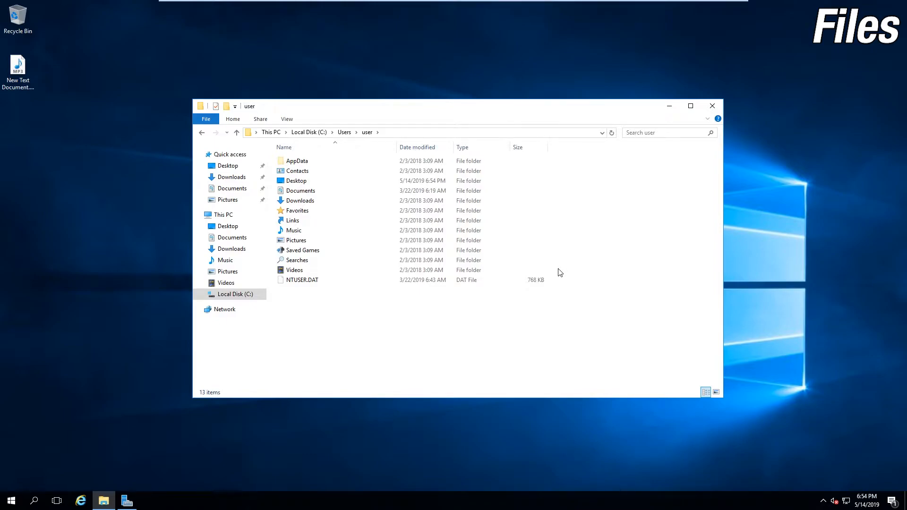
mouse_move(638, 140)
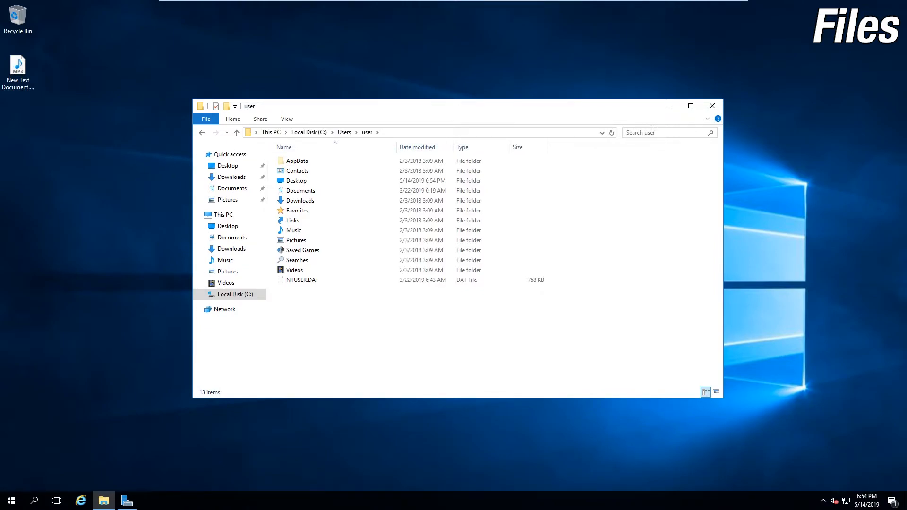
Step: Search for *.mp3 and review New Text Document.mp3's file type and location properties
left_click(665, 131)
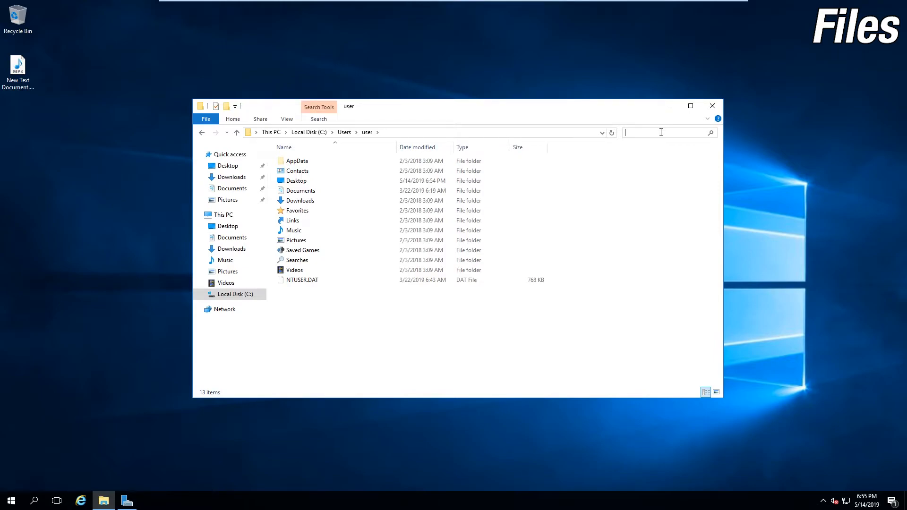
type("*.mp3")
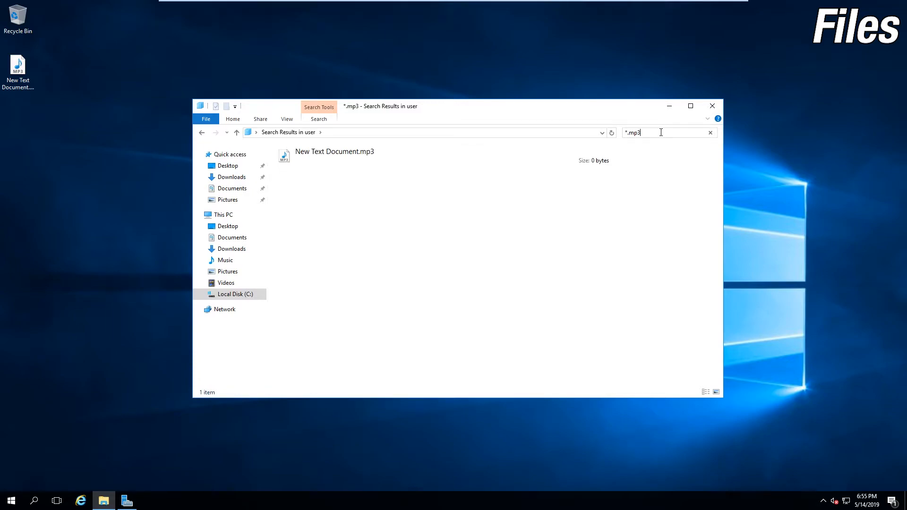
left_click(334, 155)
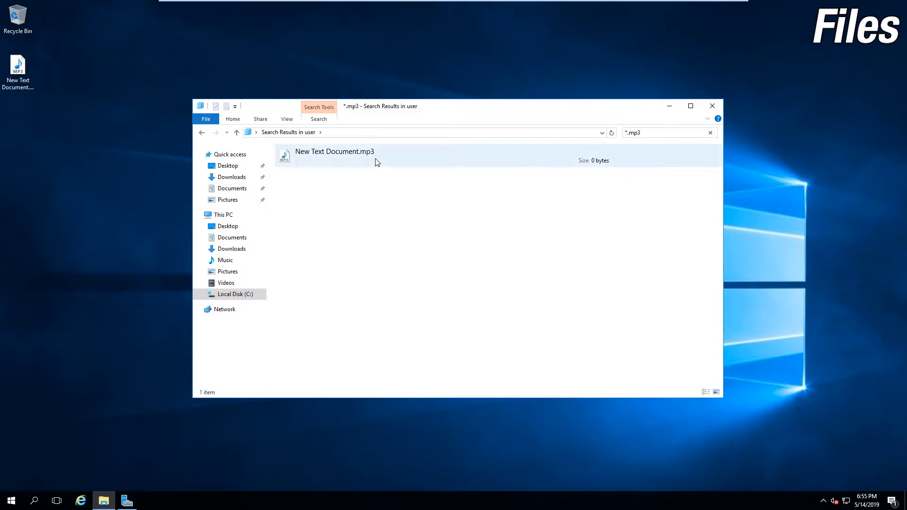
right_click(334, 155)
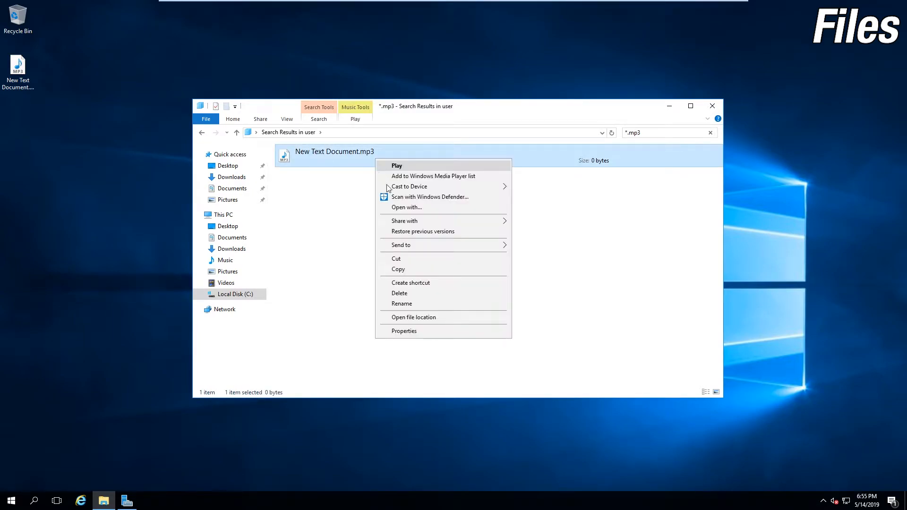
left_click(404, 331)
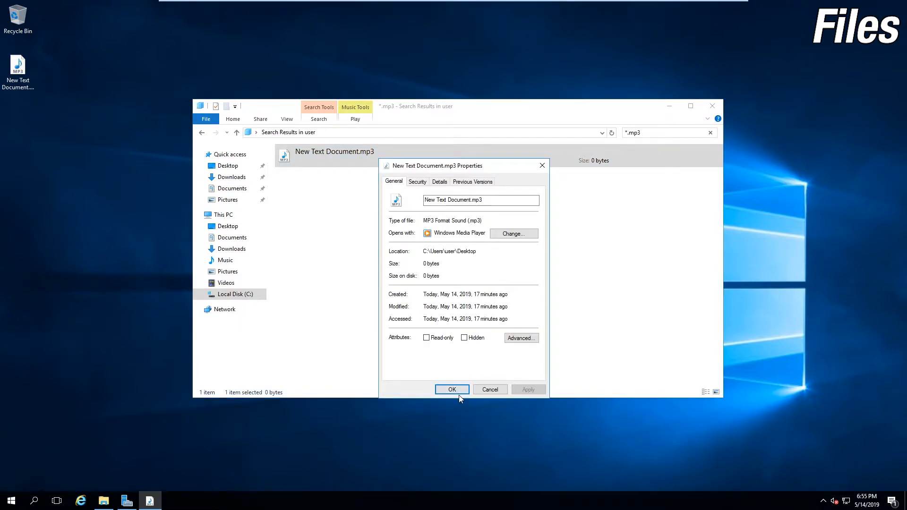
left_click(452, 389)
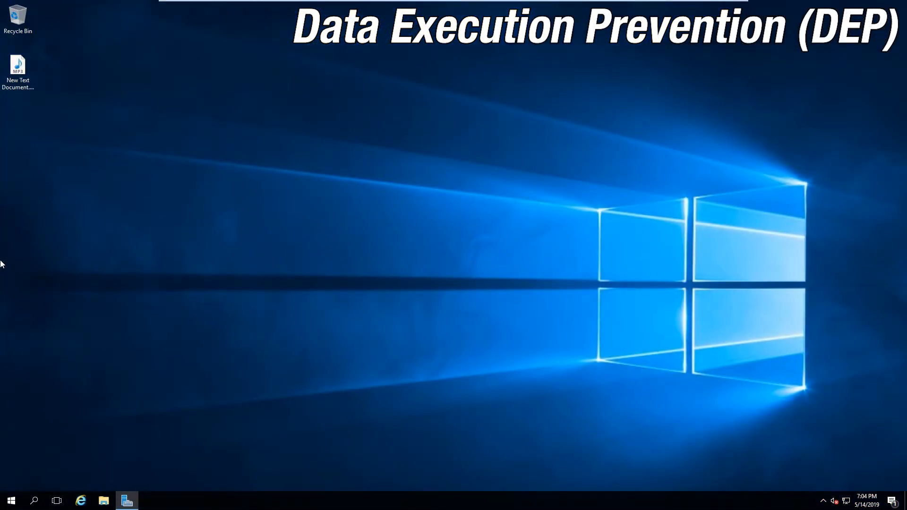
Step: Set Data Execution Prevention to essential Windows programs and services only under Performance Settings
left_click(10, 500)
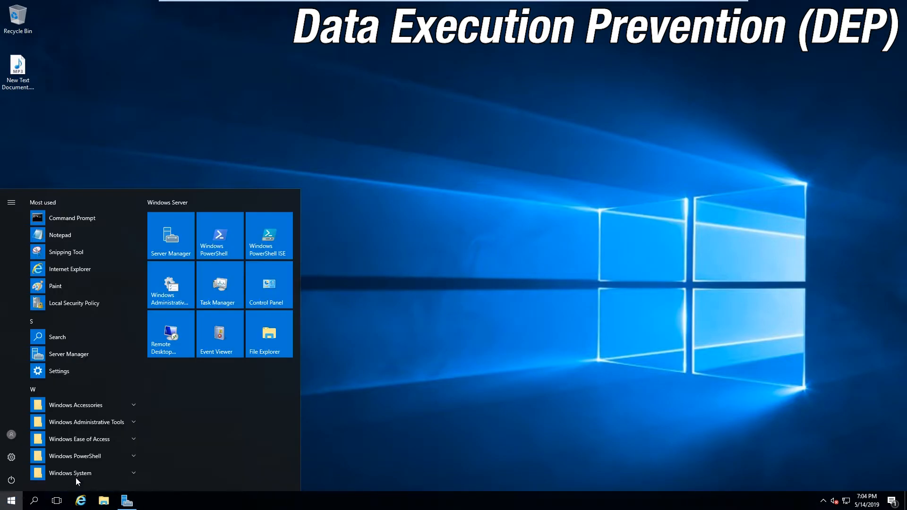
left_click(268, 284)
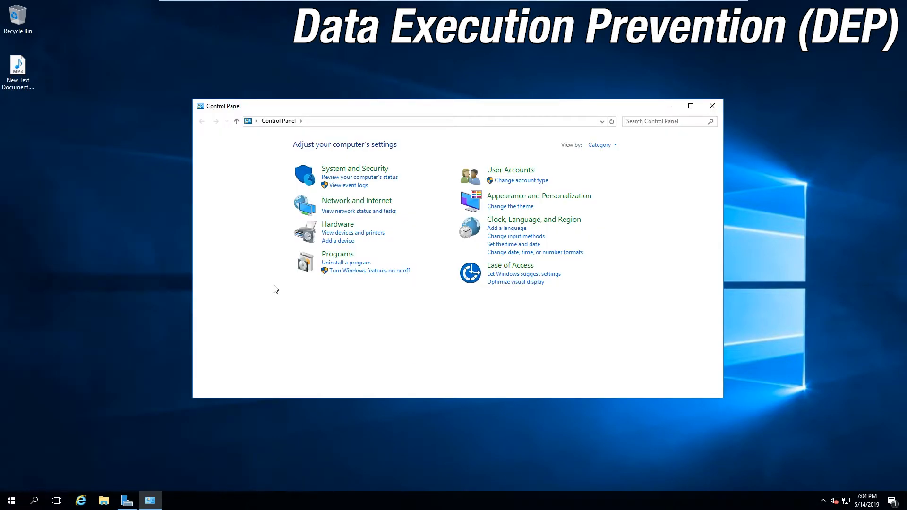
mouse_move(355, 168)
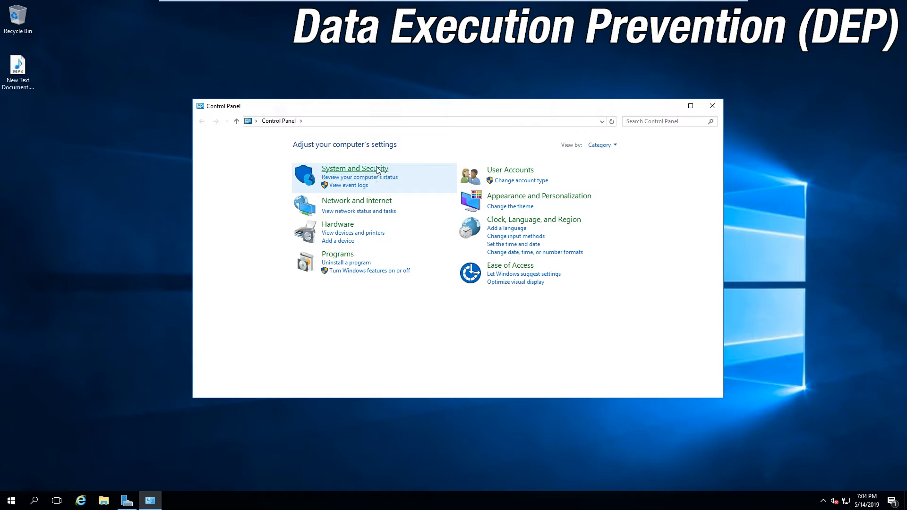
left_click(355, 168)
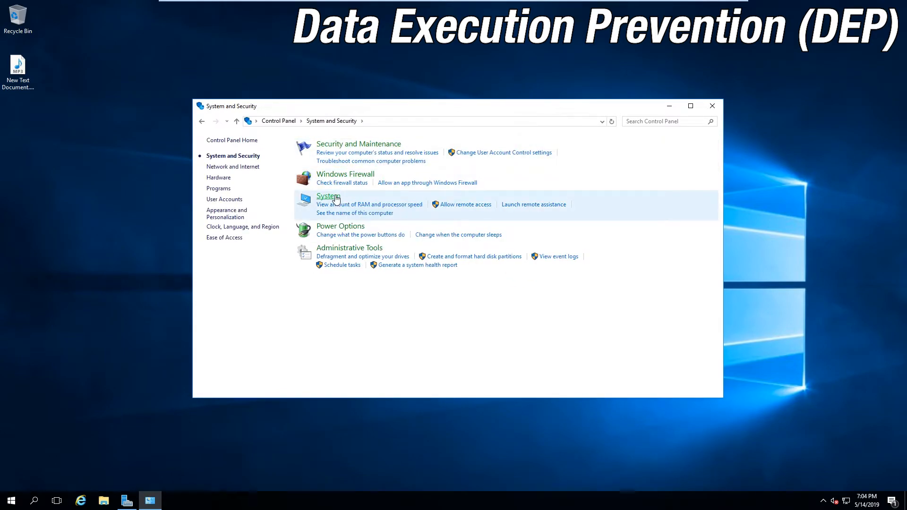
left_click(328, 196)
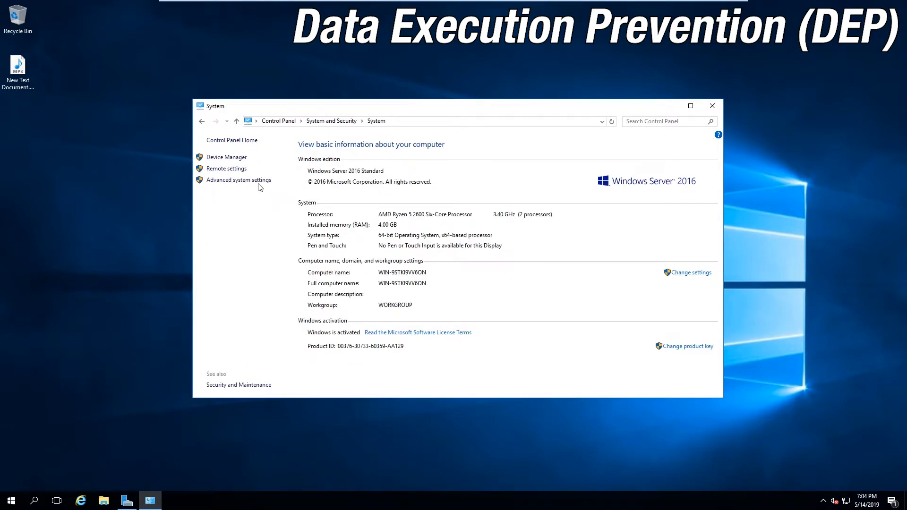
left_click(238, 179)
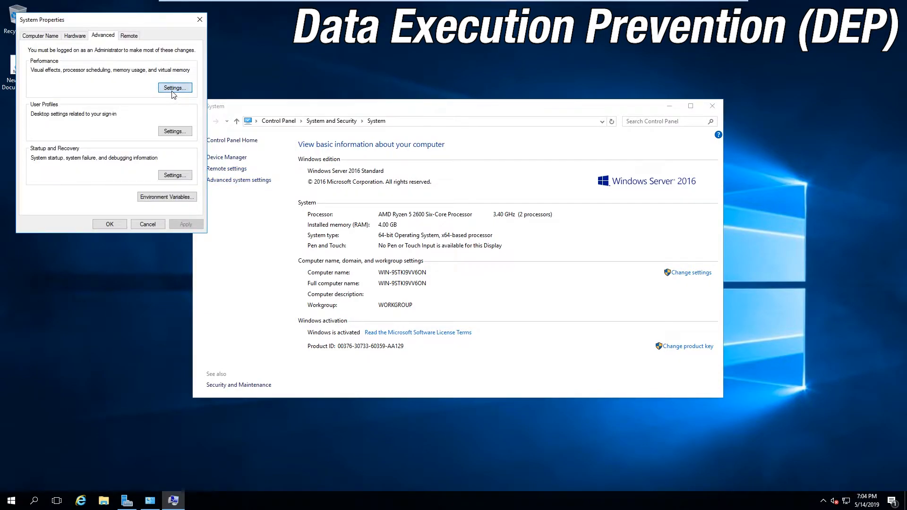
left_click(174, 87)
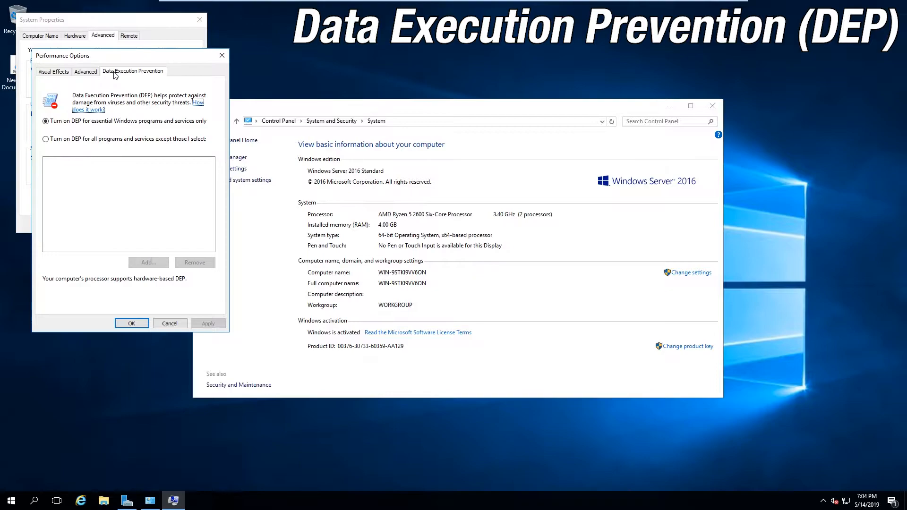
left_click(46, 121)
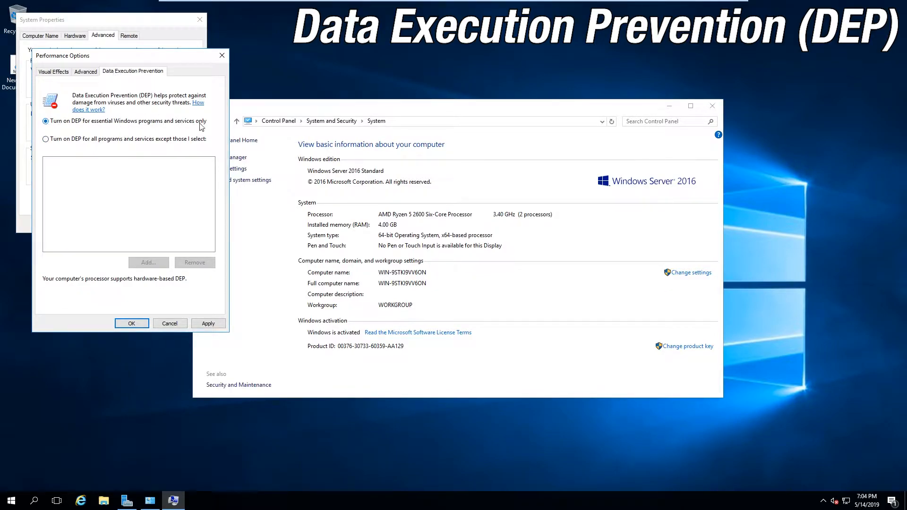
left_click(132, 323)
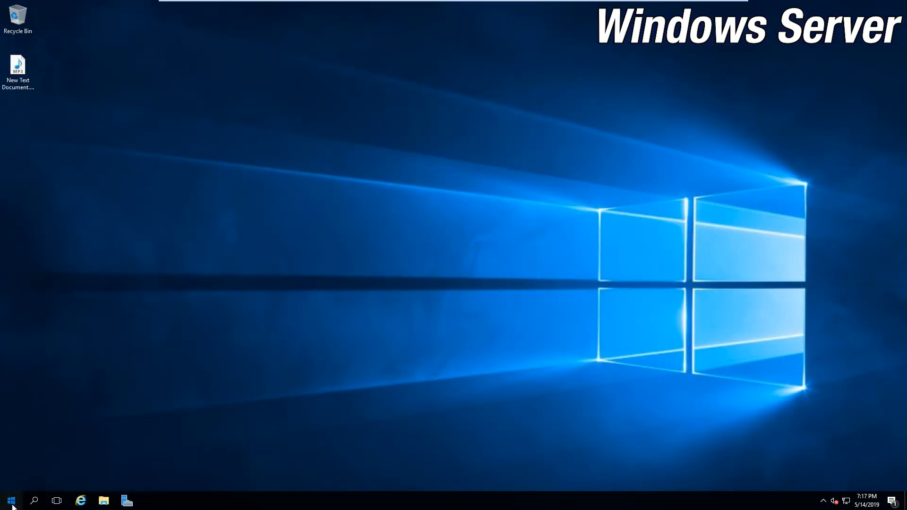
Step: Launch Server Manager from the Start menu to show its Dashboard
left_click(10, 499)
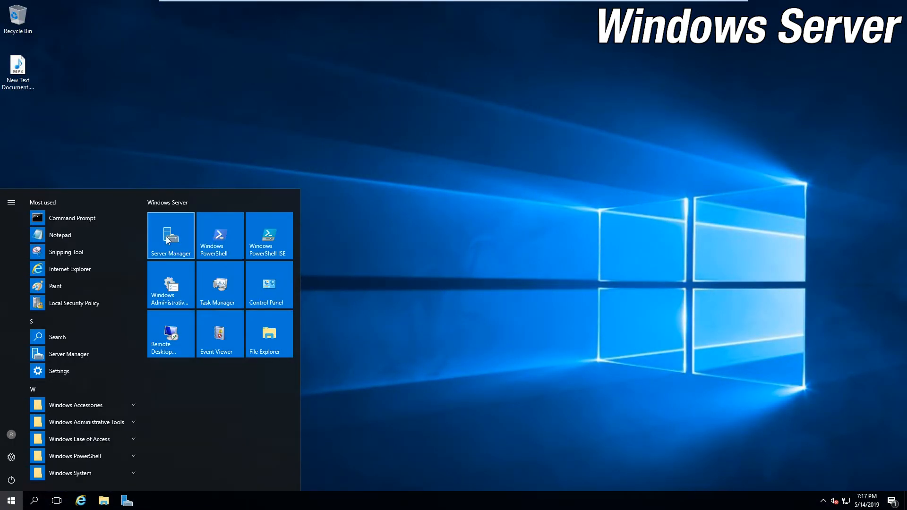
left_click(170, 235)
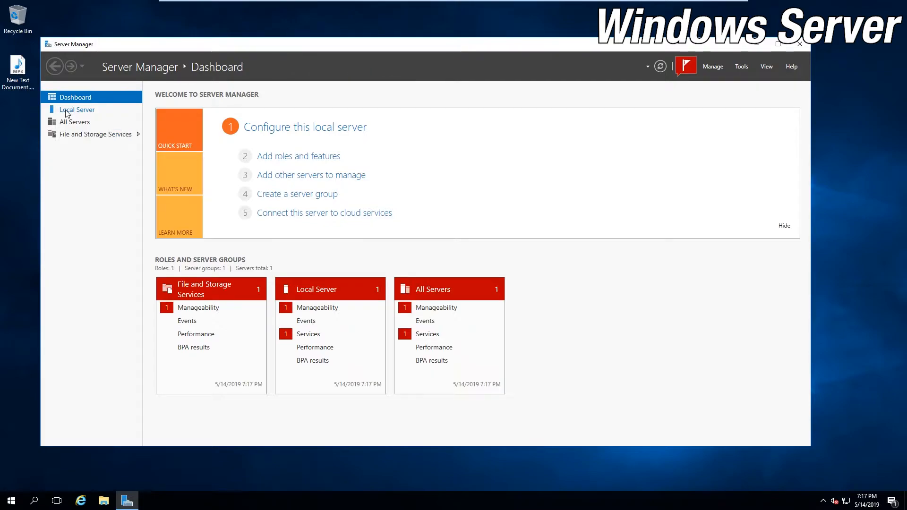
left_click(76, 109)
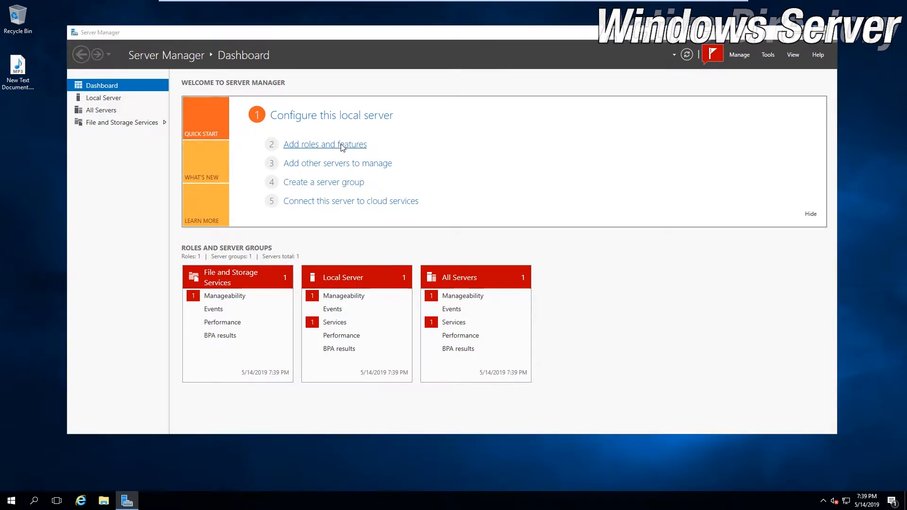
Step: Advance the Add Roles and Features Wizard past the introduction to role selection
left_click(324, 144)
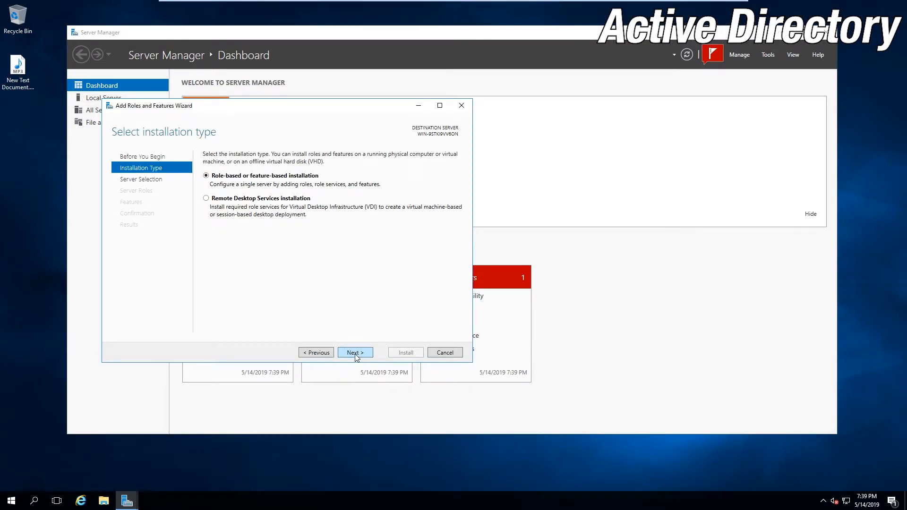
left_click(355, 352)
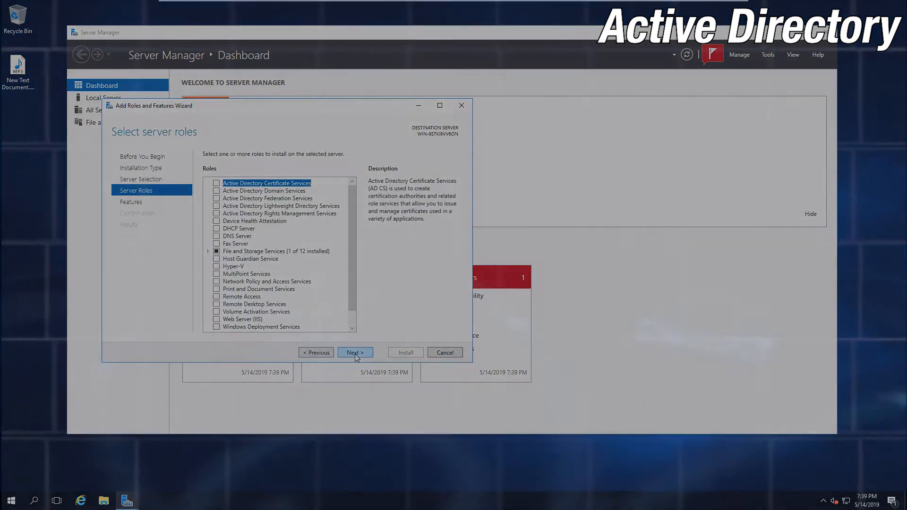